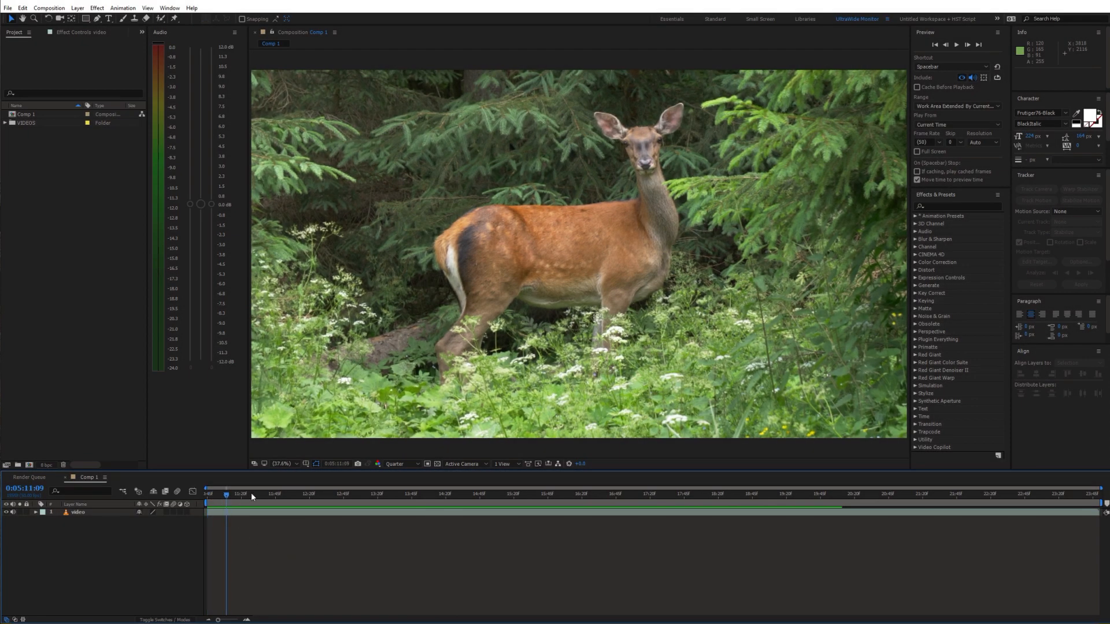
Move the deer clip's current time later, to 0:05:12:33.
{"action": "left_click", "coordinate": [362, 492]}
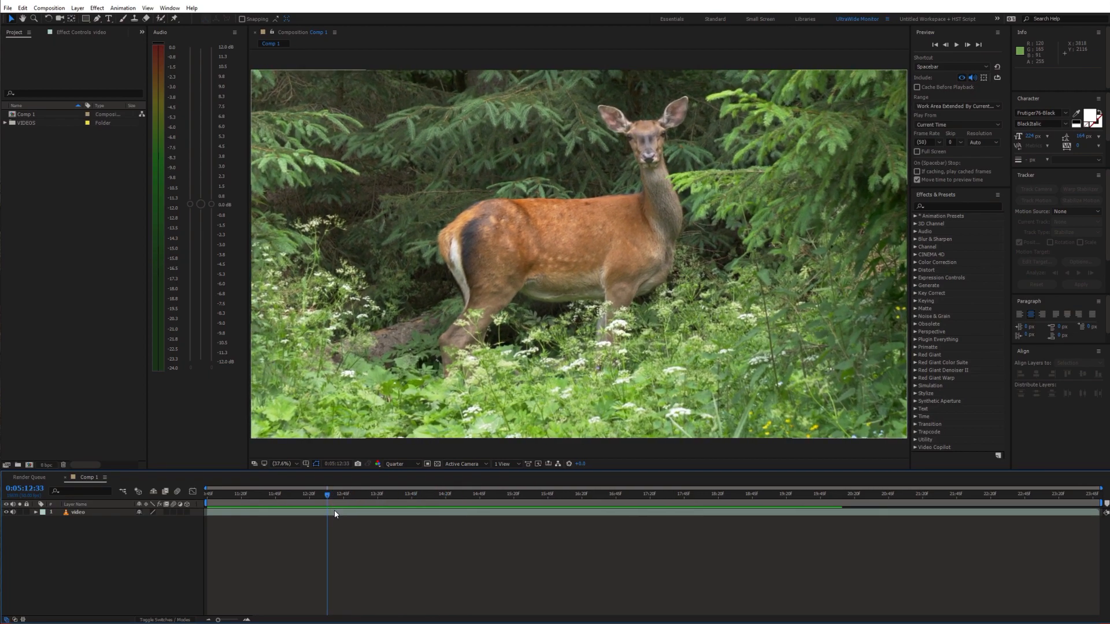
{"action": "left_click", "coordinate": [76, 512]}
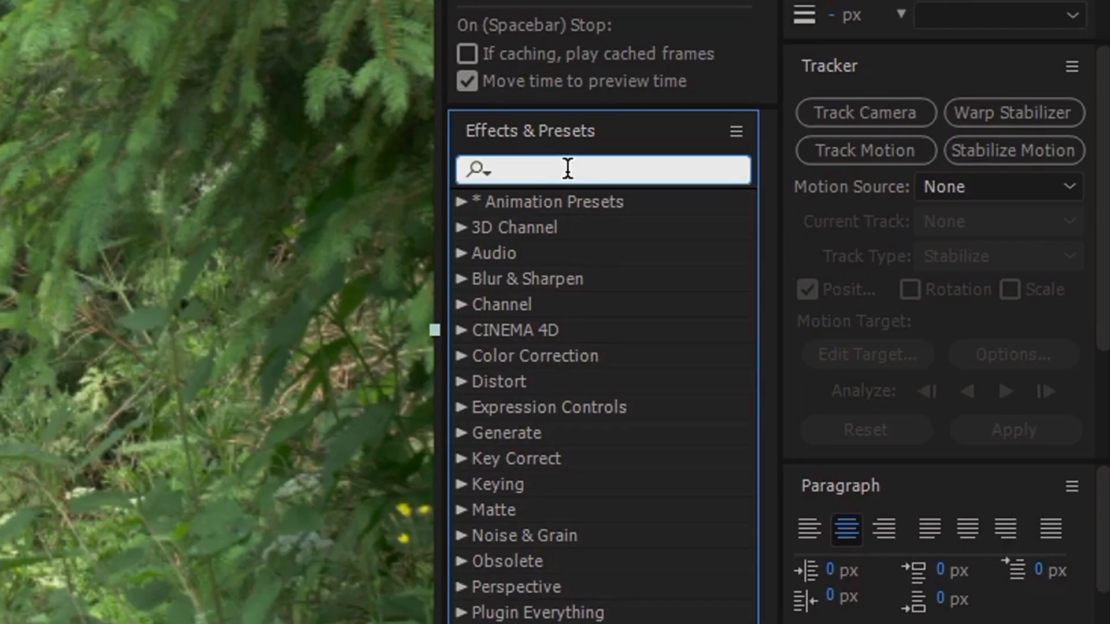
Apply Levels with input white 469.2 and gamma 1.09, and nudge output black.
{"action": "type", "text": "level"}
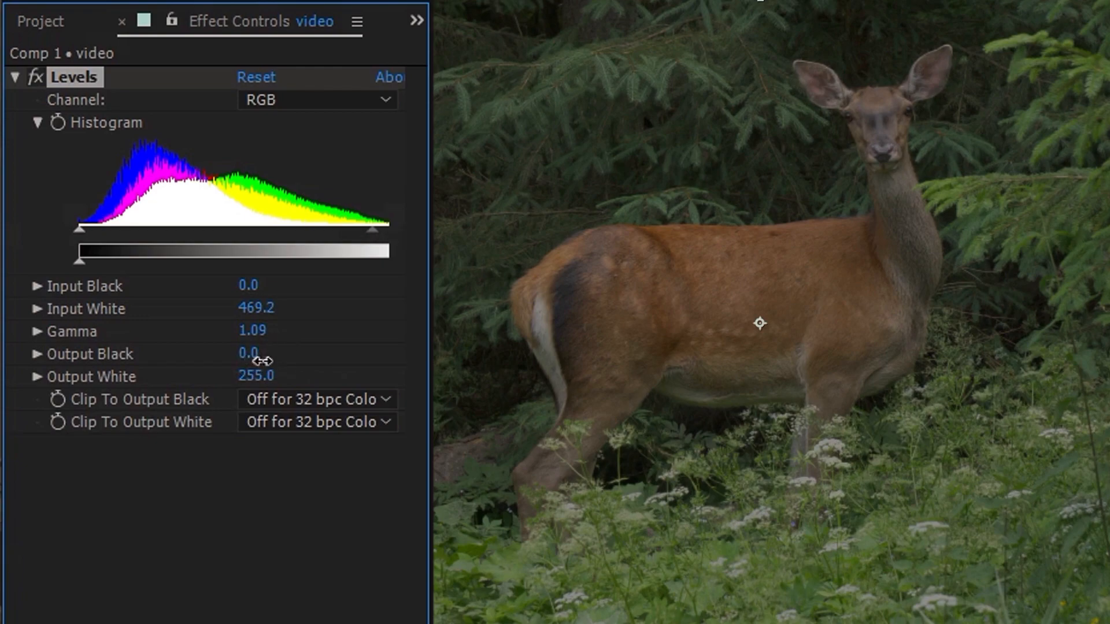
{"action": "left_click_drag", "start_coordinate": [249, 353], "coordinate": [254, 353]}
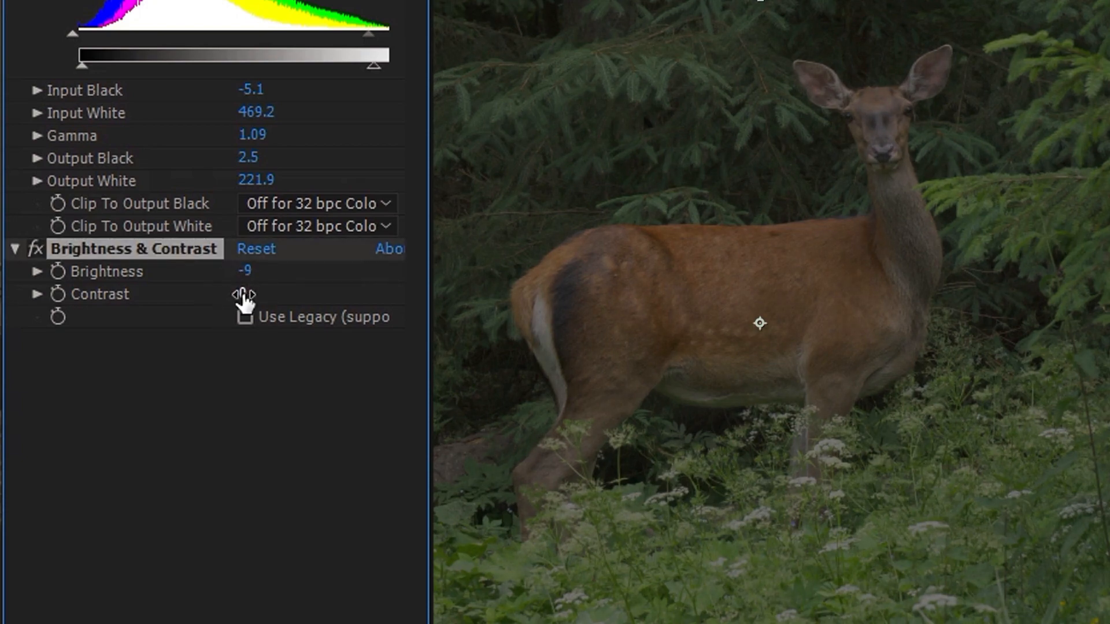
Set Brightness & Contrast to brightness -15 and contrast -39, then search for Photo Filter.
{"action": "left_click_drag", "start_coordinate": [243, 293], "coordinate": [184, 288]}
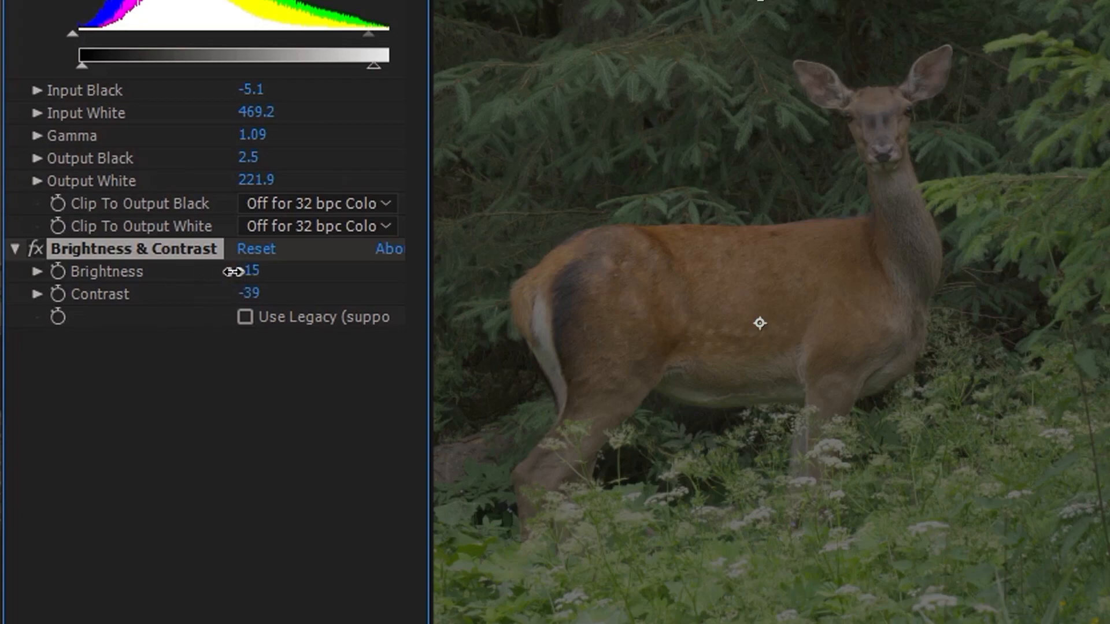
{"action": "type", "text": "phot"}
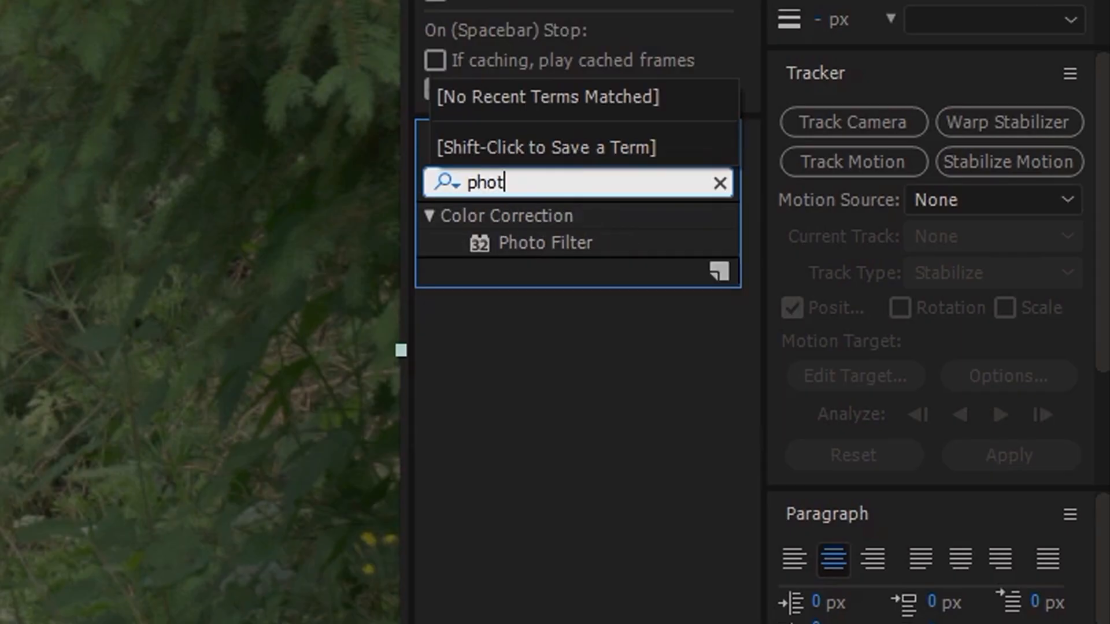
Apply Photo Filter to the deer clip using Cooling Filter (80).
{"action": "type", "text": "o"}
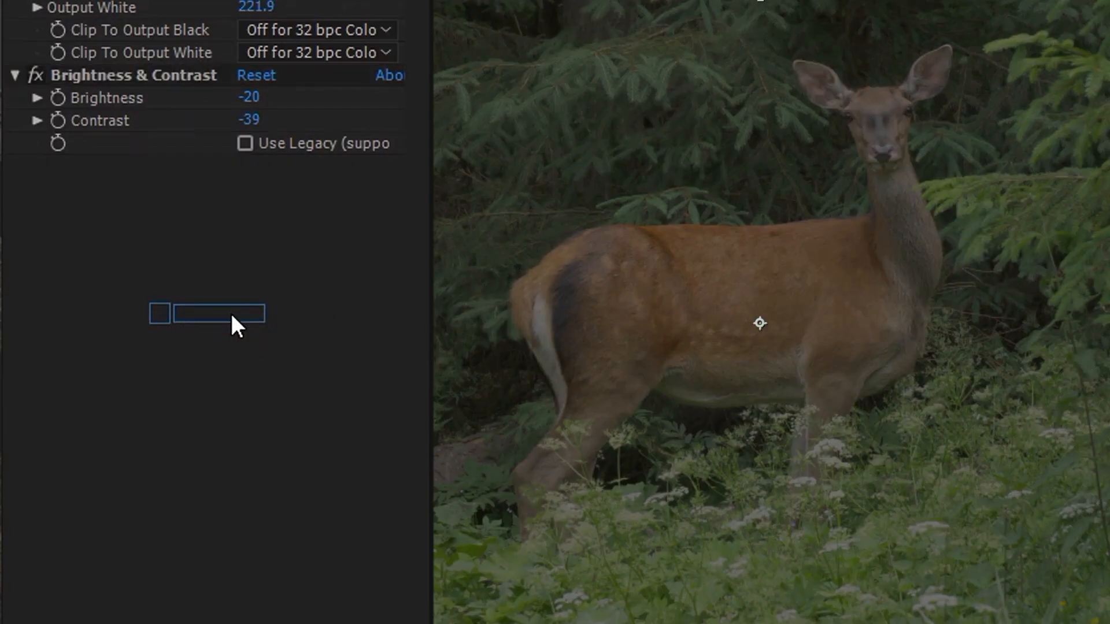
{"action": "left_click", "coordinate": [315, 188]}
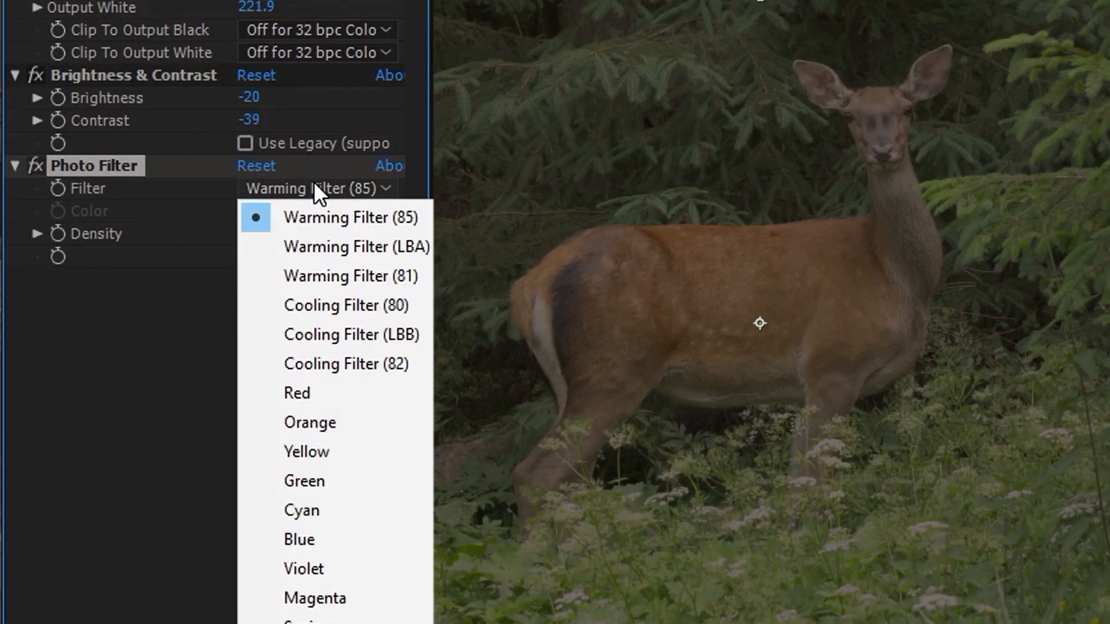
{"action": "mouse_move", "coordinate": [346, 305]}
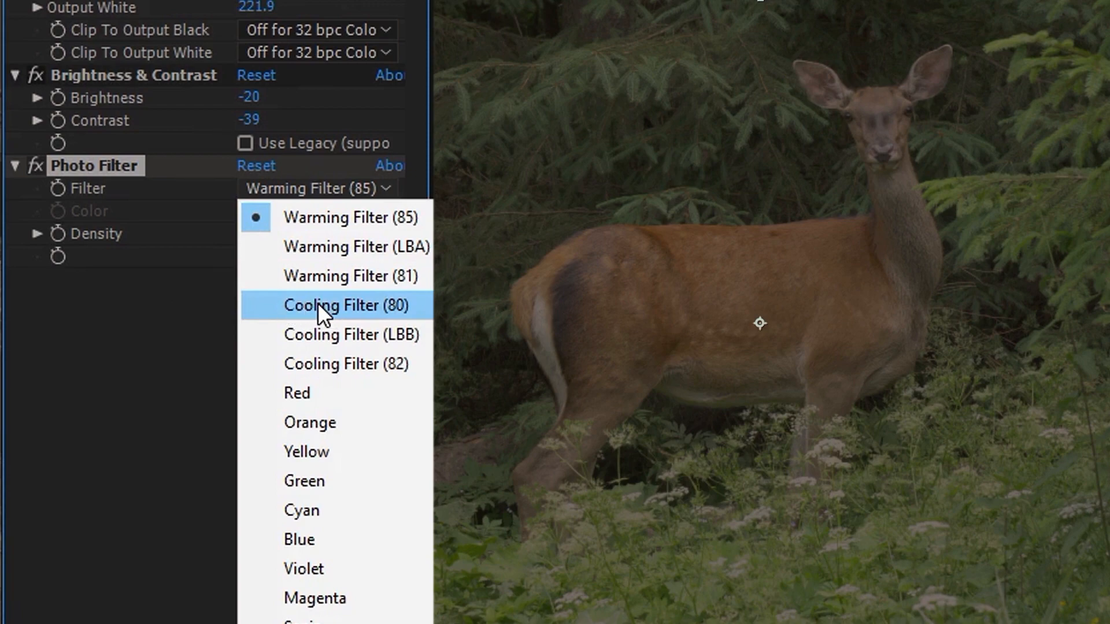
{"action": "left_click", "coordinate": [346, 305]}
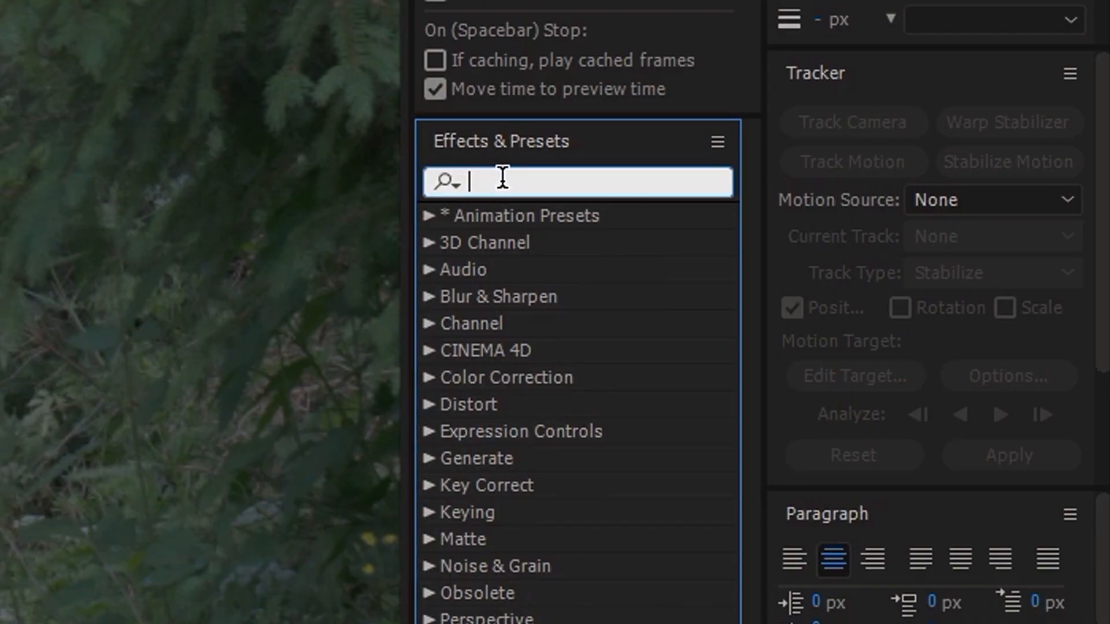
Apply Hue/Saturation with master saturation -38 and a tweaked master lightness.
{"action": "type", "text": "hue"}
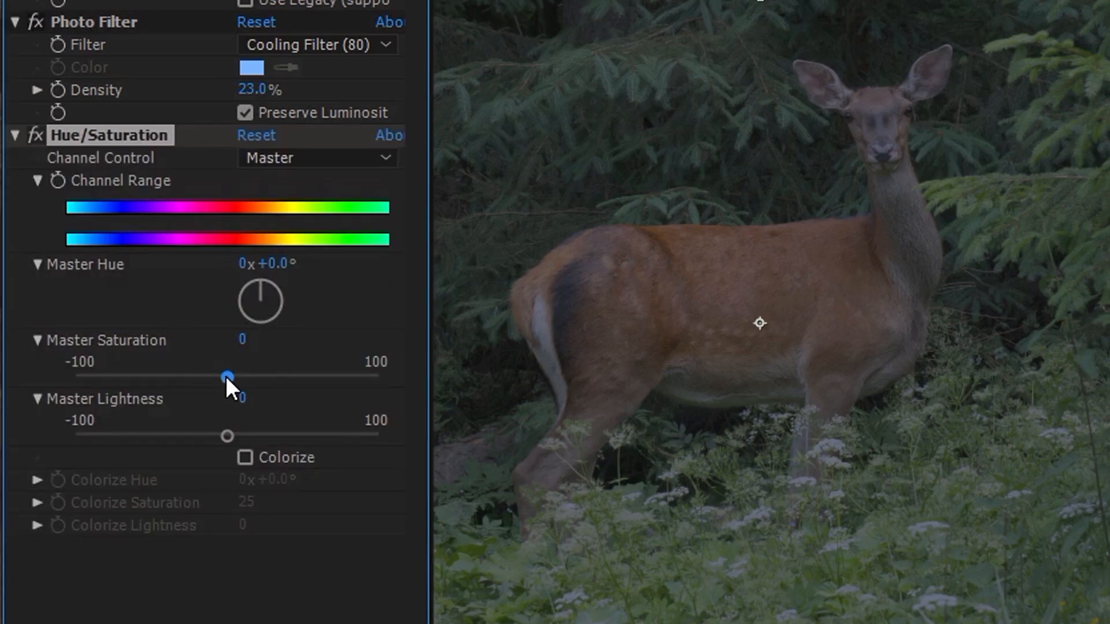
{"action": "left_click_drag", "start_coordinate": [227, 375], "coordinate": [170, 376]}
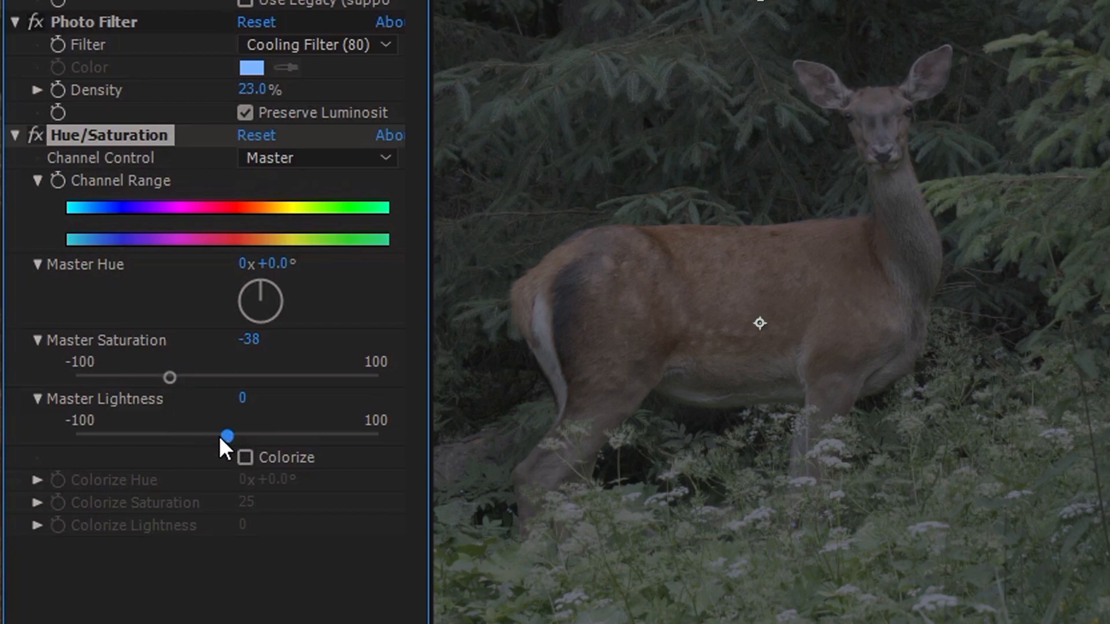
{"action": "left_click_drag", "start_coordinate": [227, 434], "coordinate": [209, 435]}
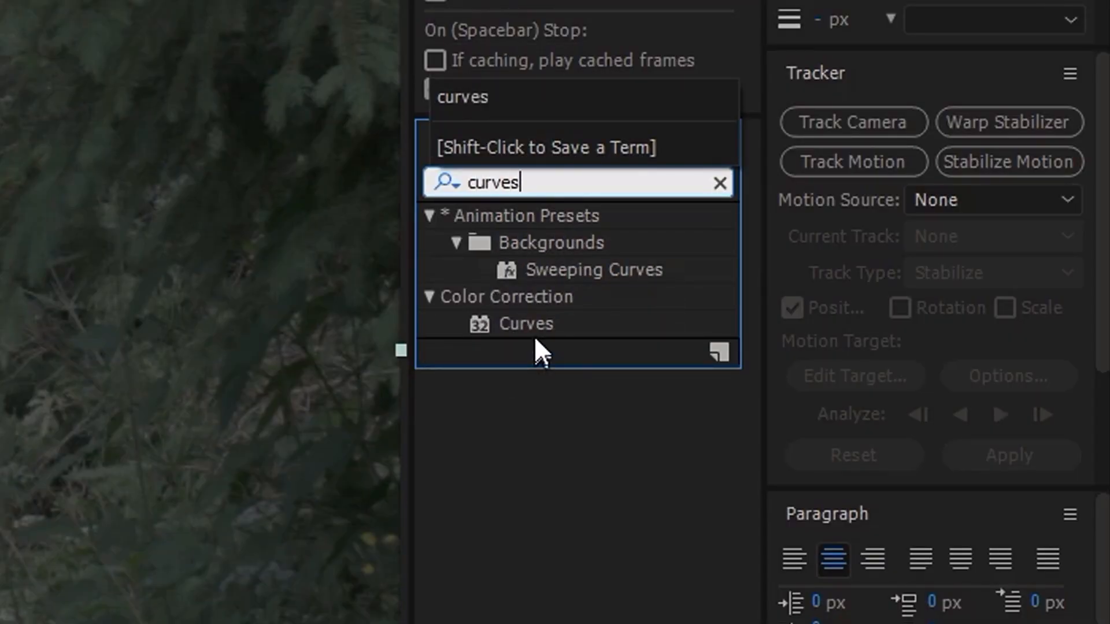
Apply Curves and pull the RGB curve down to darken the highlights.
{"action": "double_click", "coordinate": [526, 324]}
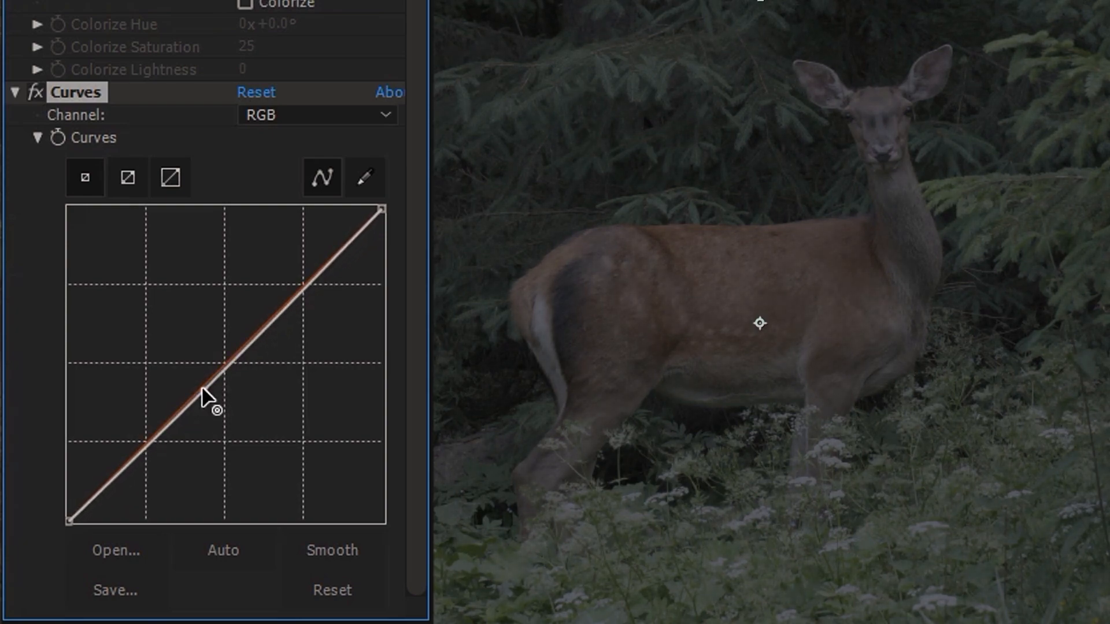
{"action": "left_click_drag", "start_coordinate": [381, 209], "coordinate": [381, 261]}
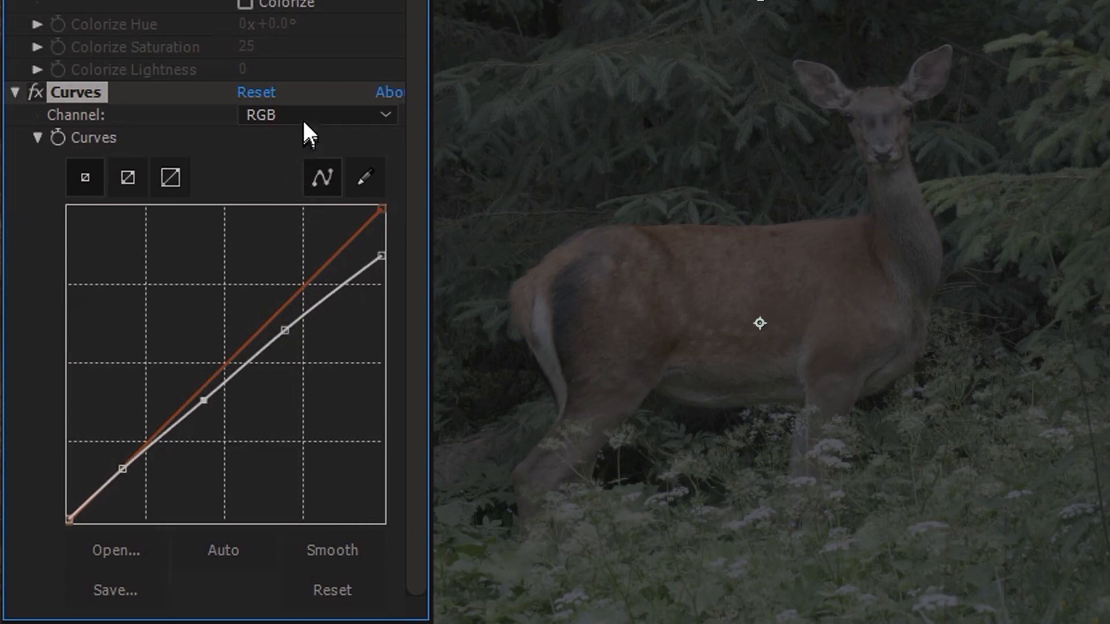
Lower the red channel curve, lift the blue curve, select Green, and search for Lumetri.
{"action": "left_click", "coordinate": [316, 114]}
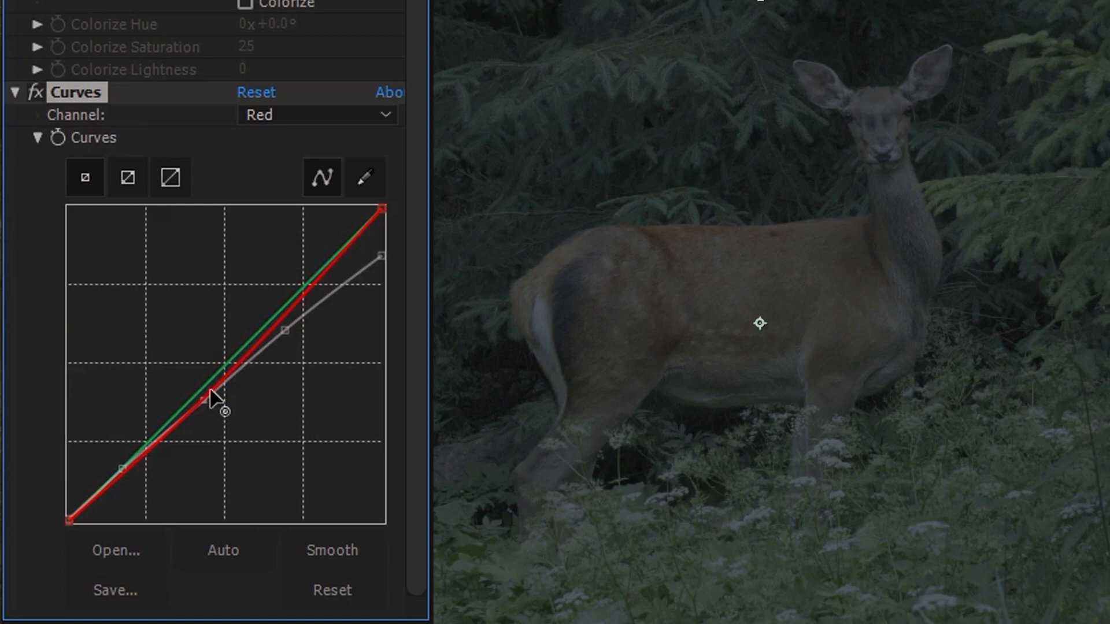
{"action": "left_click", "coordinate": [316, 114]}
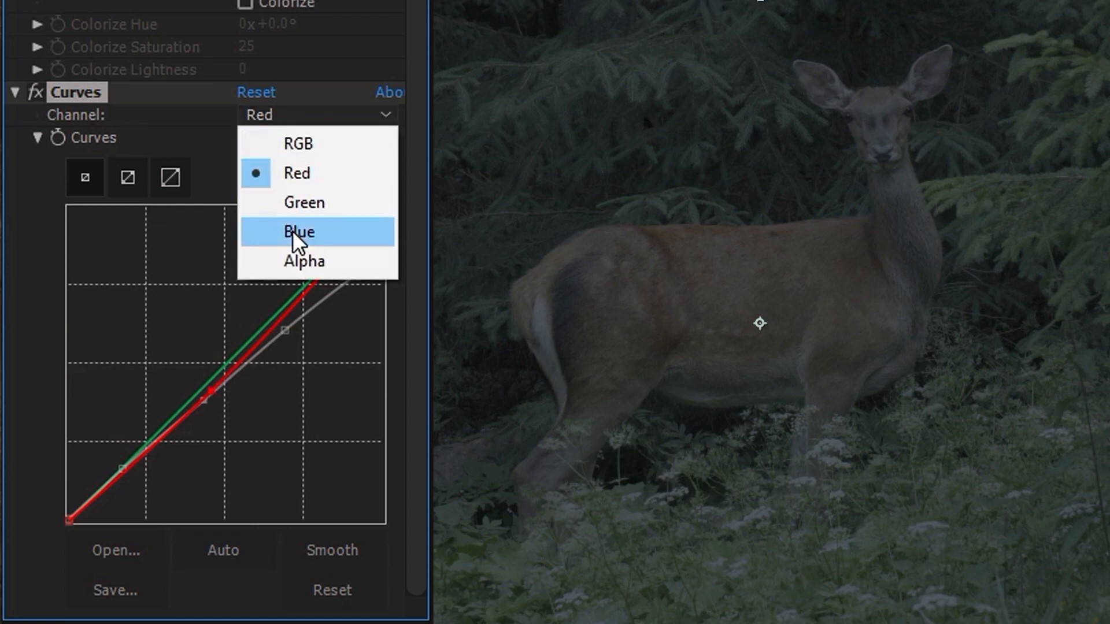
{"action": "left_click", "coordinate": [299, 232]}
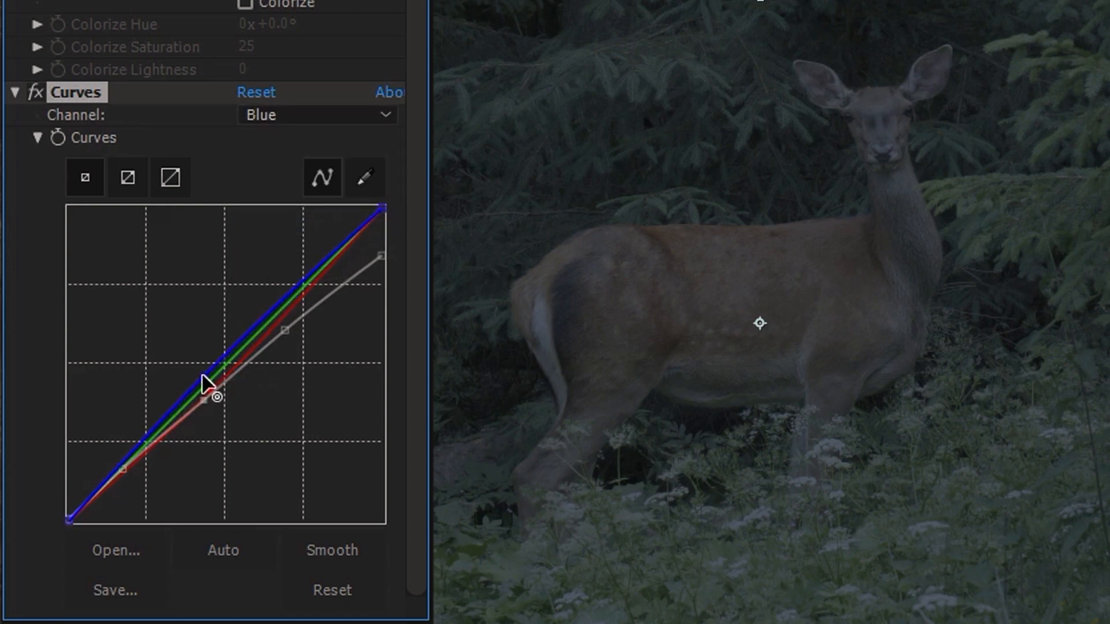
{"action": "left_click_drag", "start_coordinate": [212, 397], "coordinate": [212, 382]}
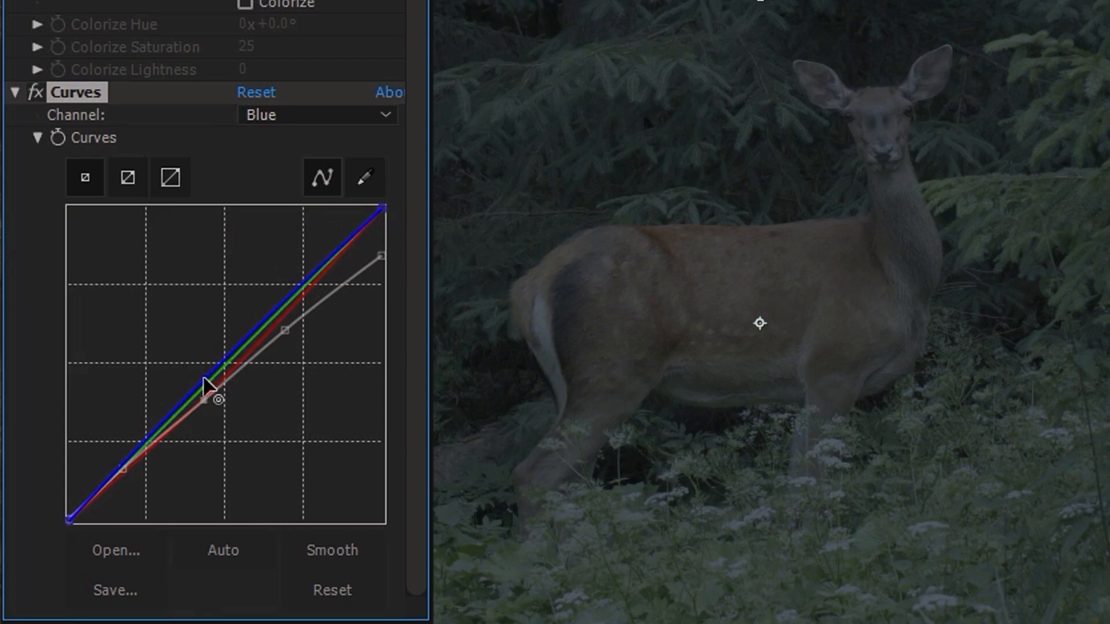
{"action": "left_click", "coordinate": [316, 115]}
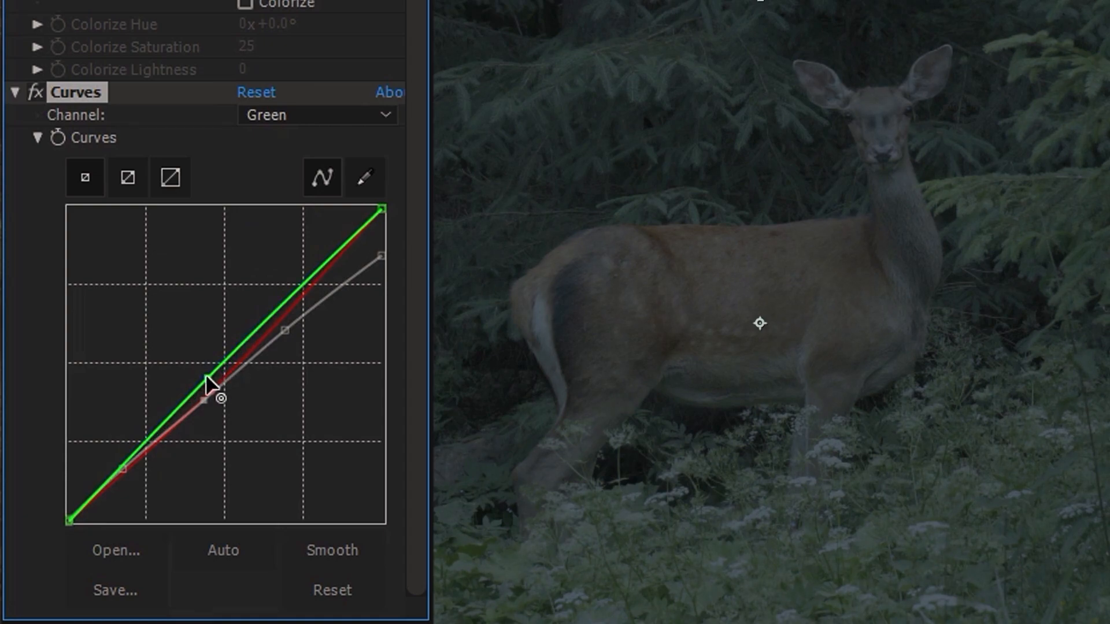
{"action": "type", "text": "lume"}
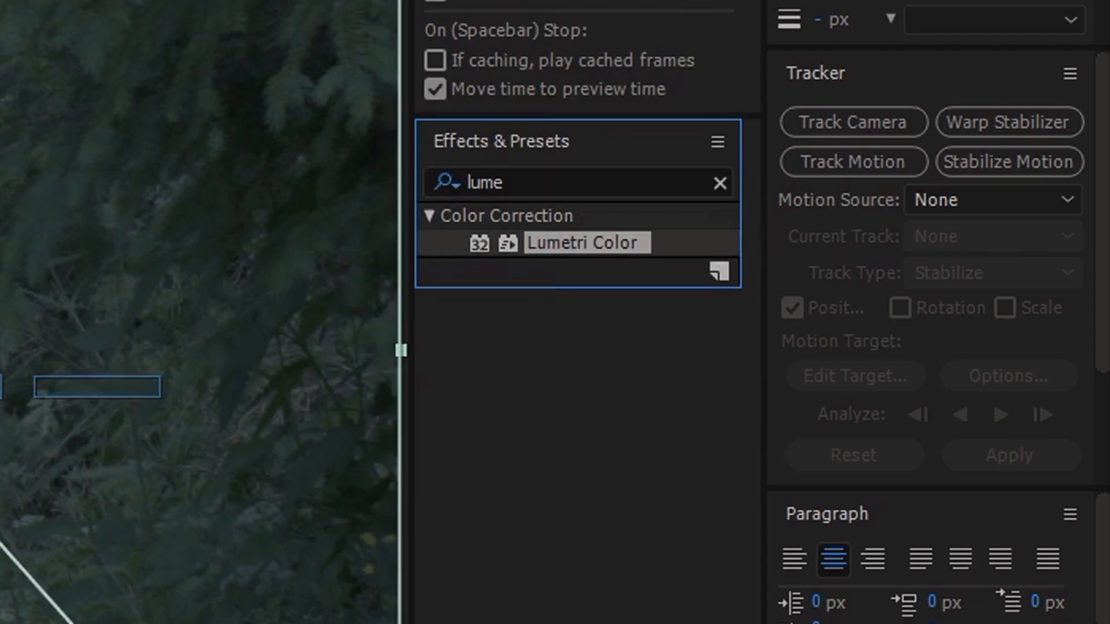
Apply Lumetri Color, expand Vignette, and toggle it off and on to compare.
{"action": "double_click", "coordinate": [583, 243]}
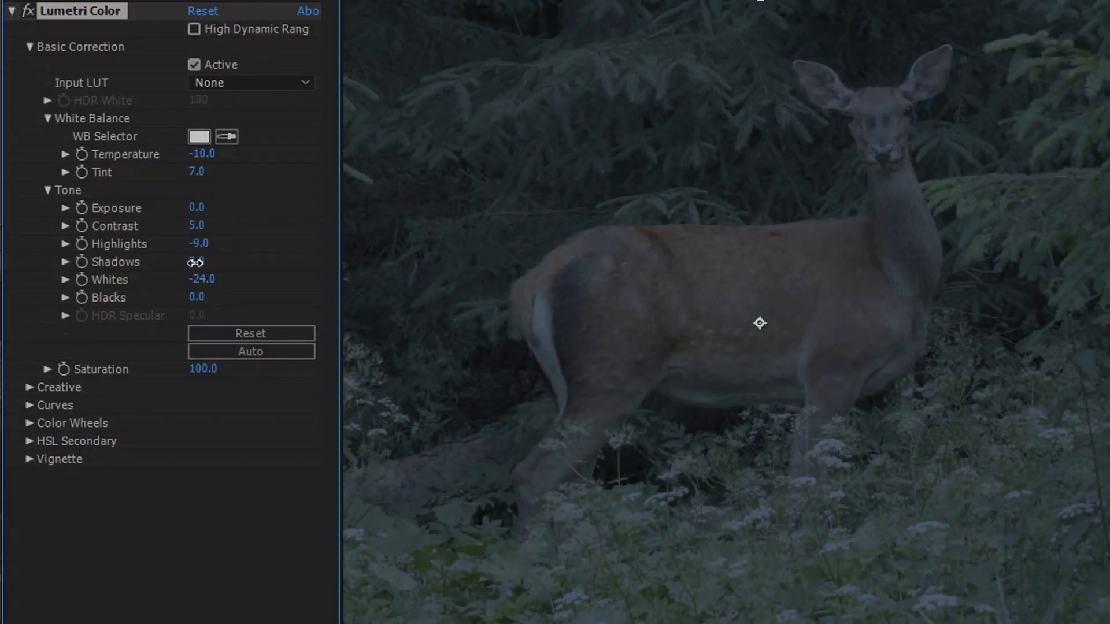
{"action": "left_click", "coordinate": [28, 458]}
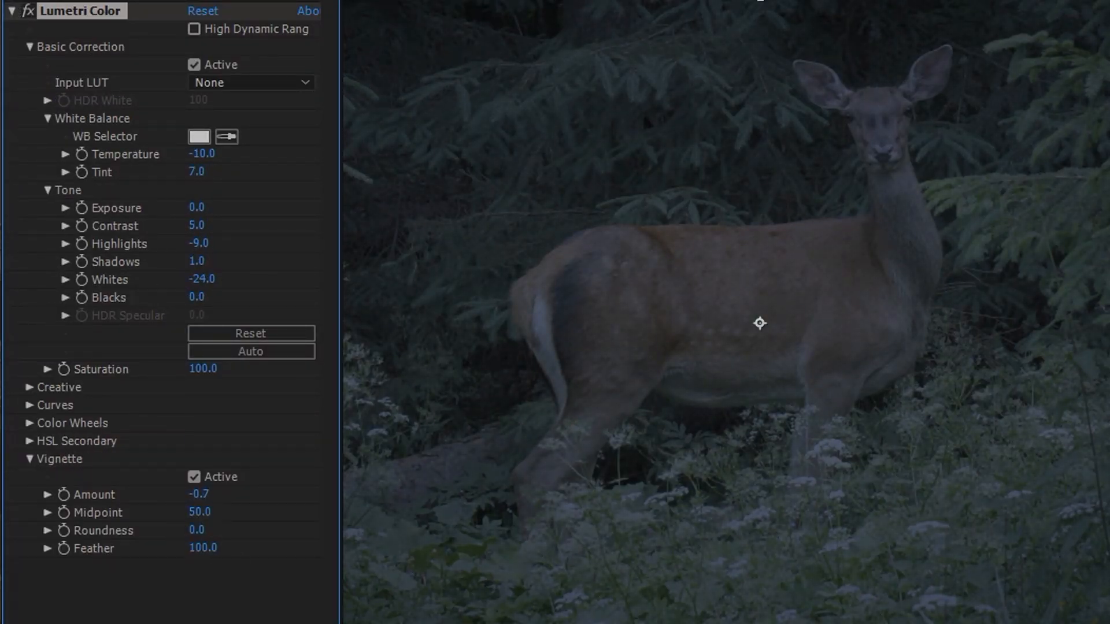
{"action": "left_click", "coordinate": [194, 477]}
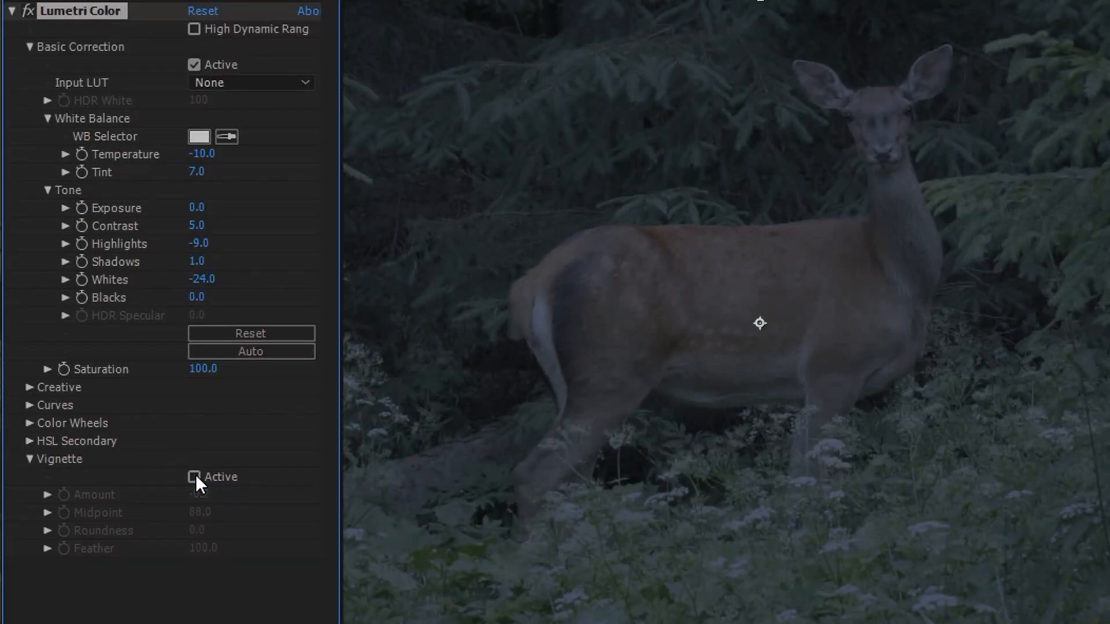
{"action": "left_click", "coordinate": [194, 477]}
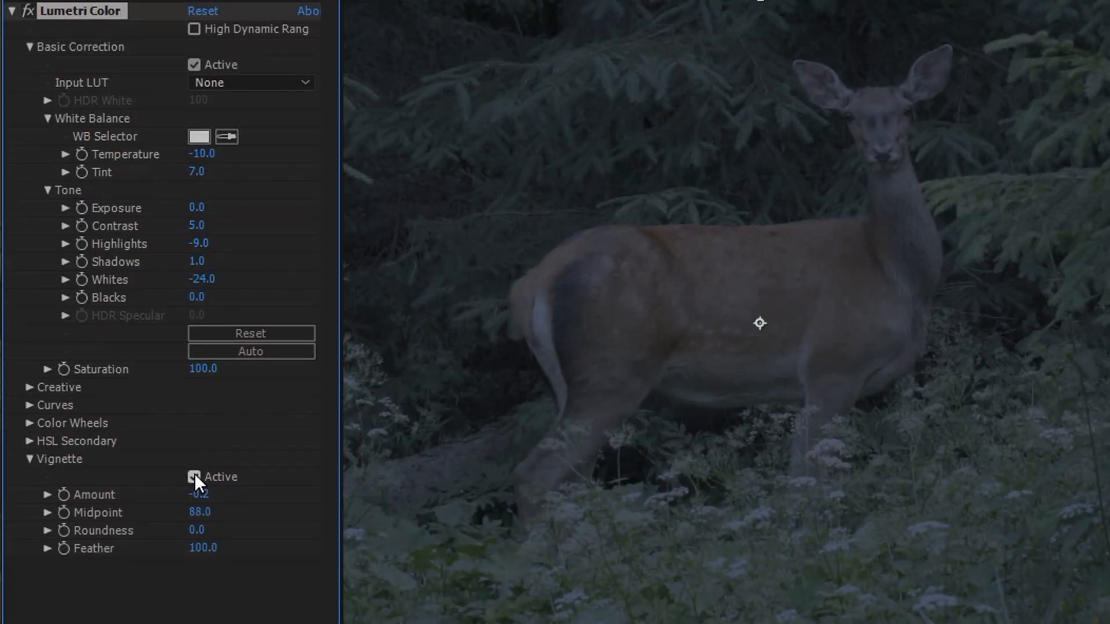